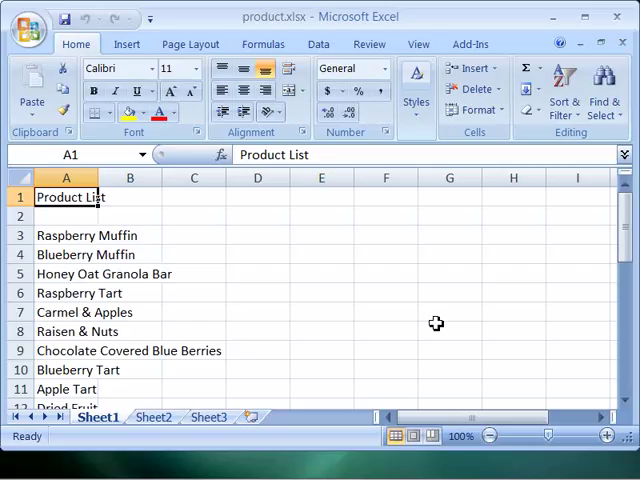
{"action": "mouse_move", "coordinate": [375, 315]}
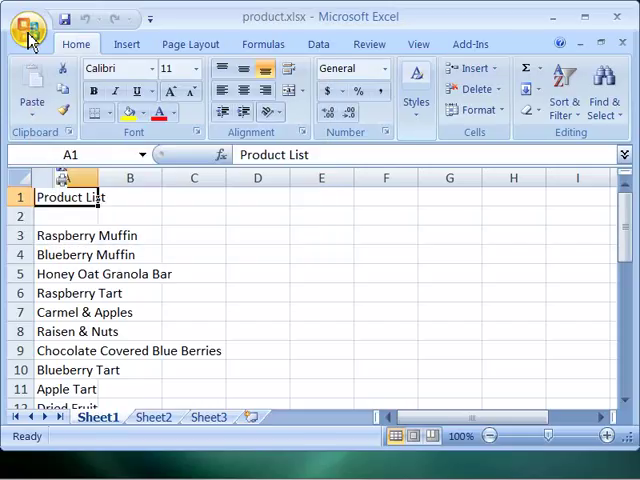
Show the Office menu with its file commands and Recent Documents list
{"action": "left_click", "coordinate": [28, 28]}
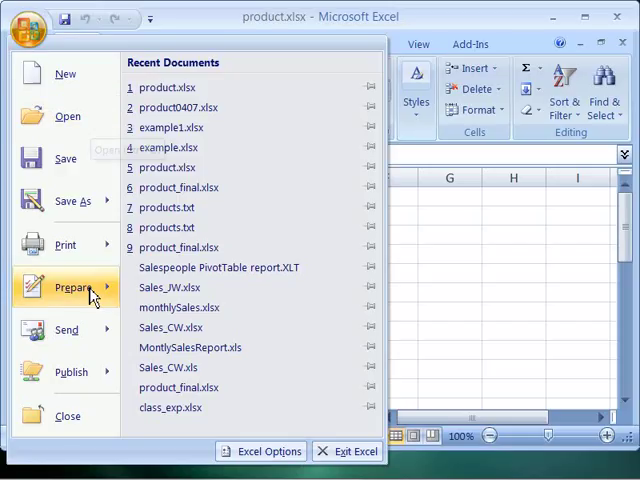
{"action": "mouse_move", "coordinate": [155, 67]}
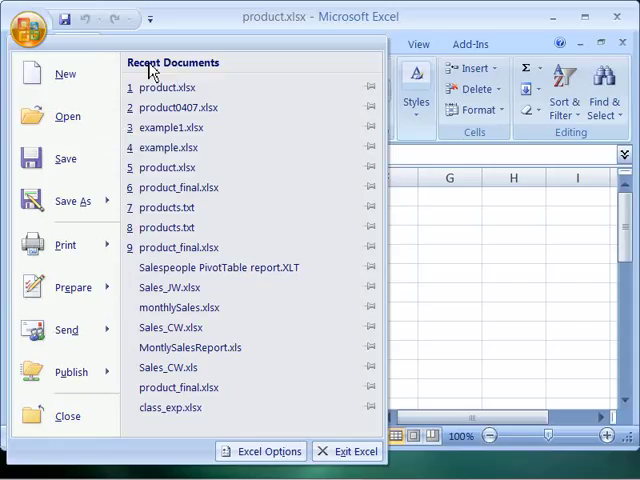
{"action": "mouse_move", "coordinate": [180, 147]}
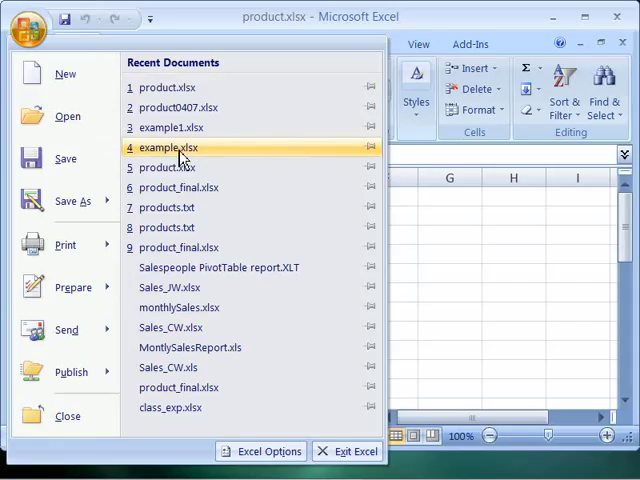
{"action": "mouse_move", "coordinate": [186, 347]}
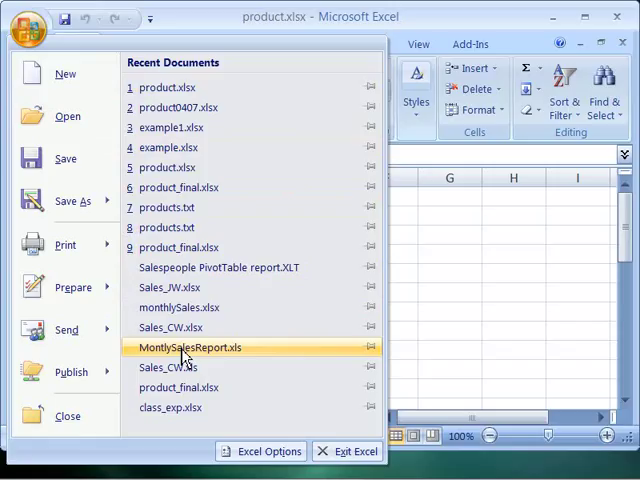
{"action": "mouse_move", "coordinate": [180, 247]}
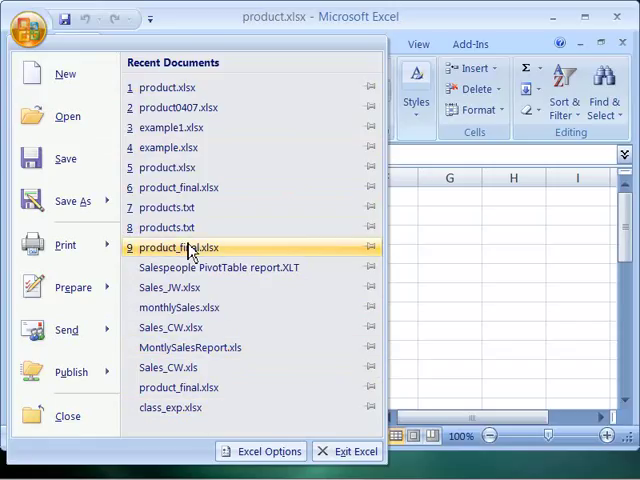
{"action": "mouse_move", "coordinate": [182, 127]}
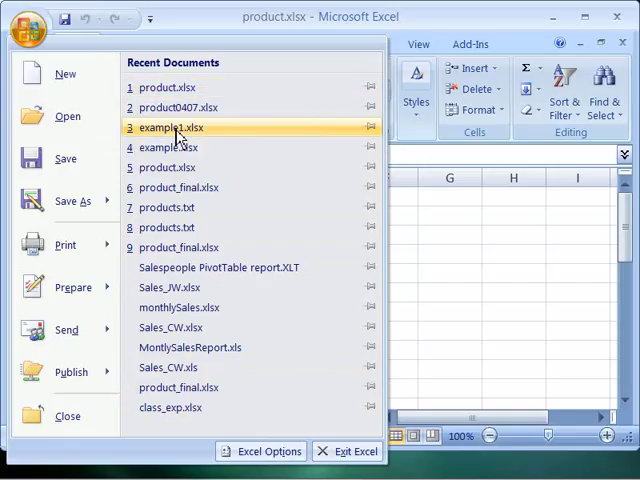
{"action": "mouse_move", "coordinate": [180, 247]}
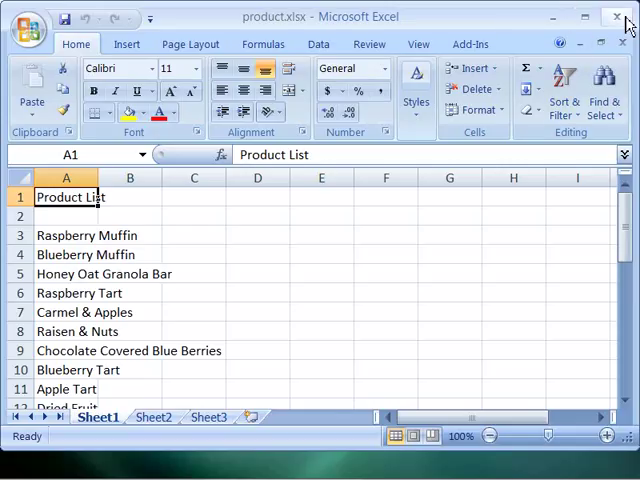
{"action": "mouse_move", "coordinate": [620, 18]}
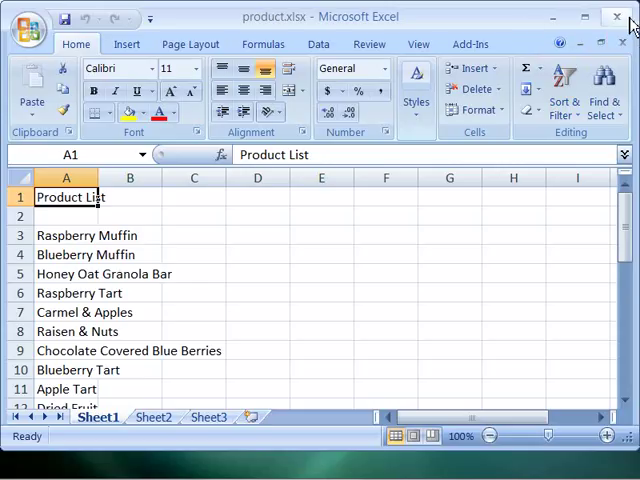
{"action": "mouse_move", "coordinate": [618, 17]}
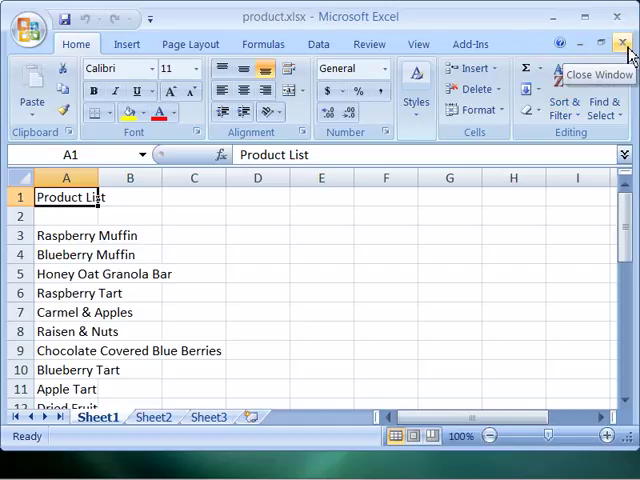
{"action": "mouse_move", "coordinate": [204, 272]}
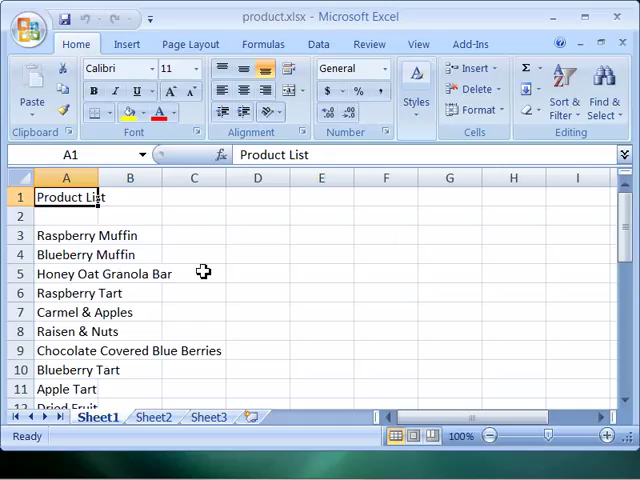
{"action": "mouse_move", "coordinate": [315, 244]}
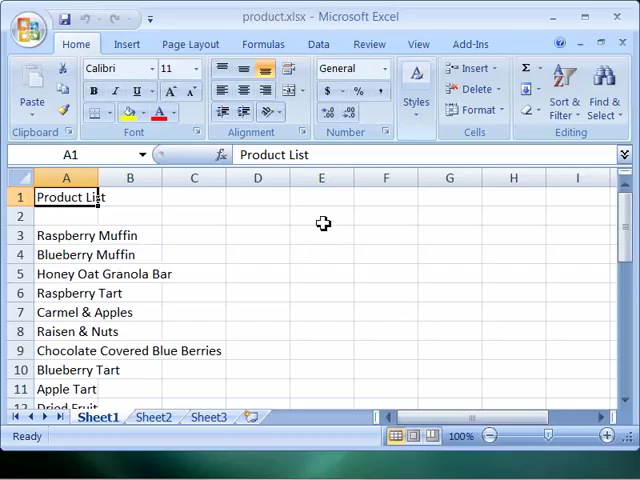
{"action": "mouse_move", "coordinate": [210, 245]}
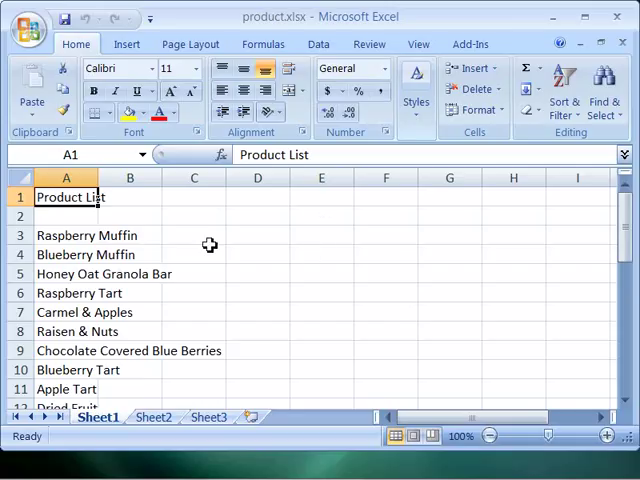
{"action": "mouse_move", "coordinate": [334, 291]}
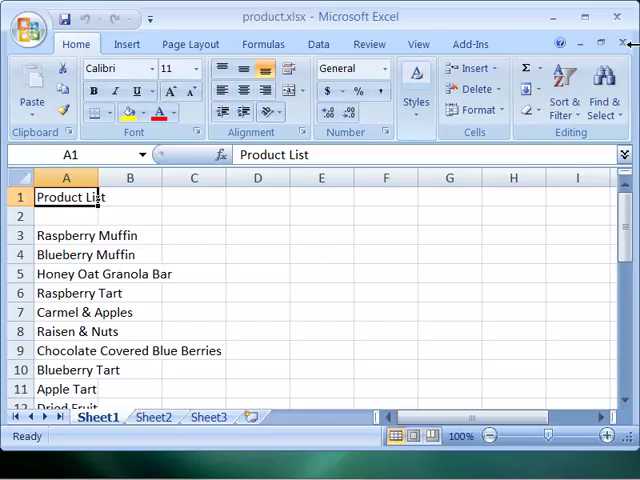
{"action": "mouse_move", "coordinate": [626, 45]}
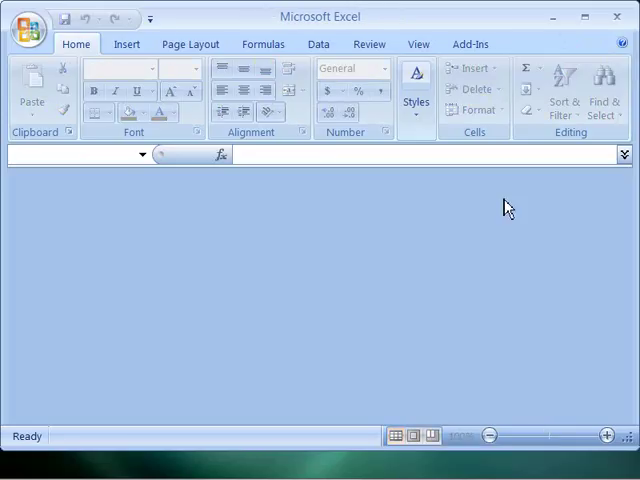
{"action": "mouse_move", "coordinate": [268, 352]}
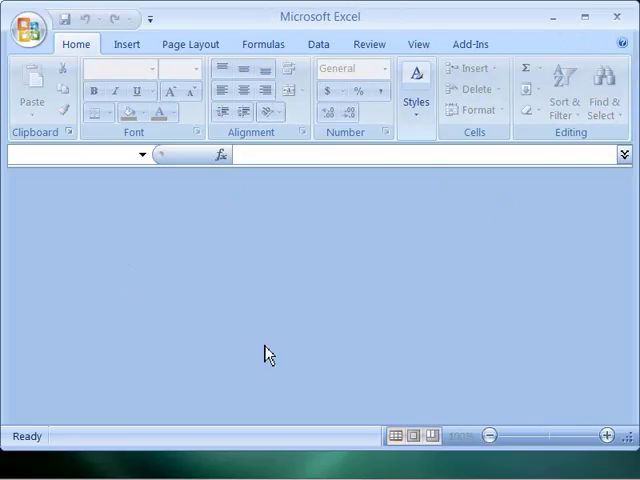
{"action": "mouse_move", "coordinate": [287, 315]}
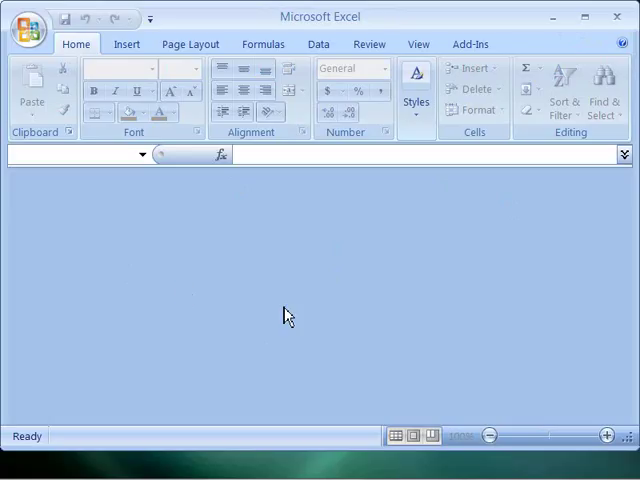
{"action": "mouse_move", "coordinate": [383, 265]}
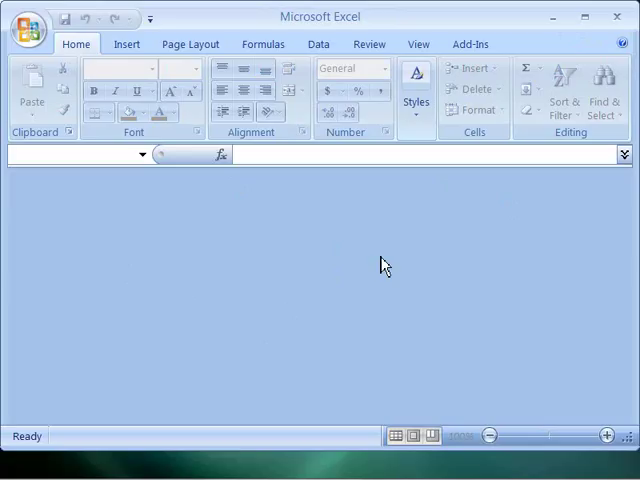
{"action": "mouse_move", "coordinate": [378, 264]}
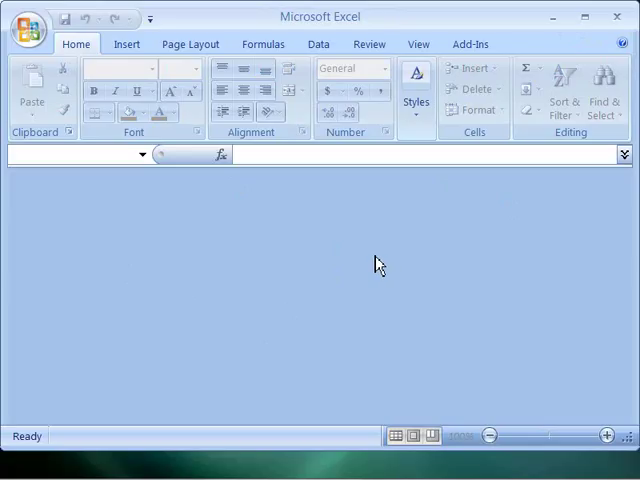
{"action": "mouse_move", "coordinate": [309, 287]}
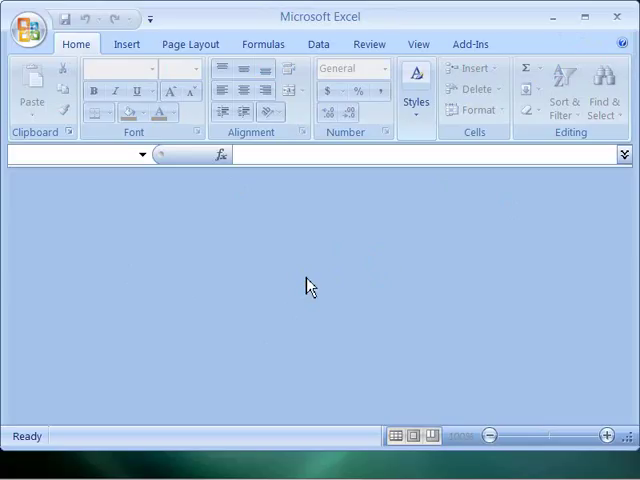
{"action": "mouse_move", "coordinate": [259, 267]}
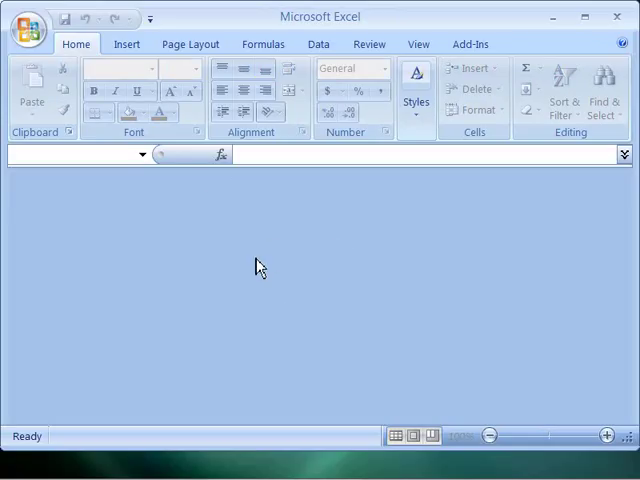
{"action": "mouse_move", "coordinate": [178, 322]}
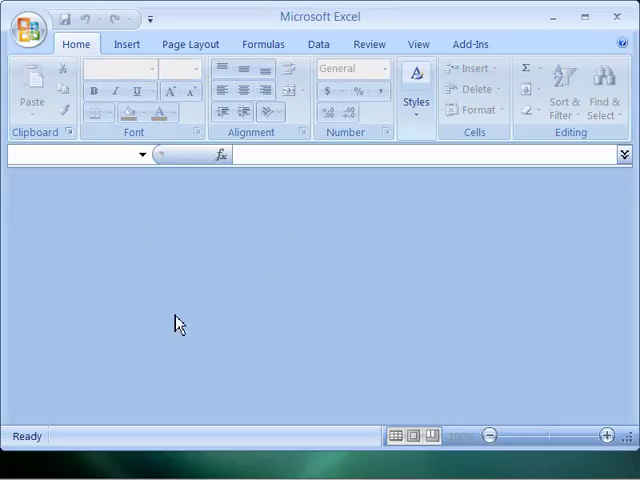
{"action": "mouse_move", "coordinate": [268, 251]}
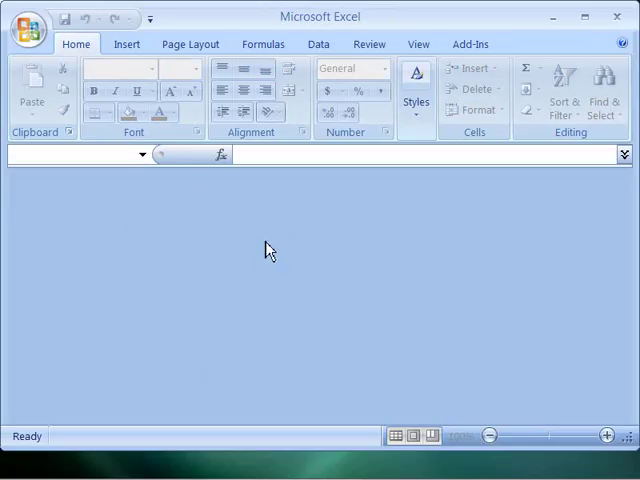
{"action": "mouse_move", "coordinate": [287, 255]}
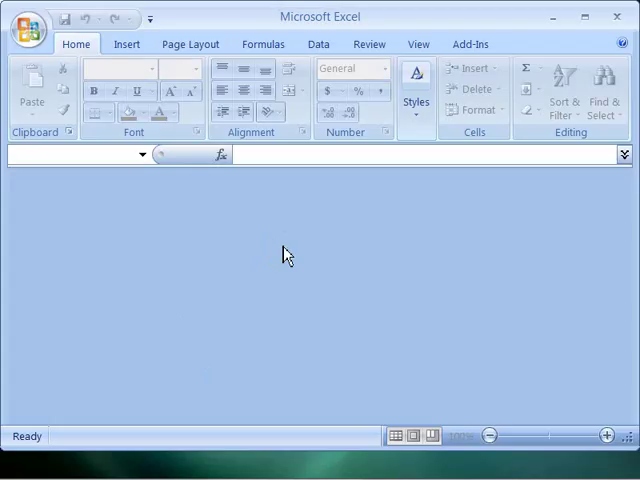
{"action": "mouse_move", "coordinate": [276, 258]}
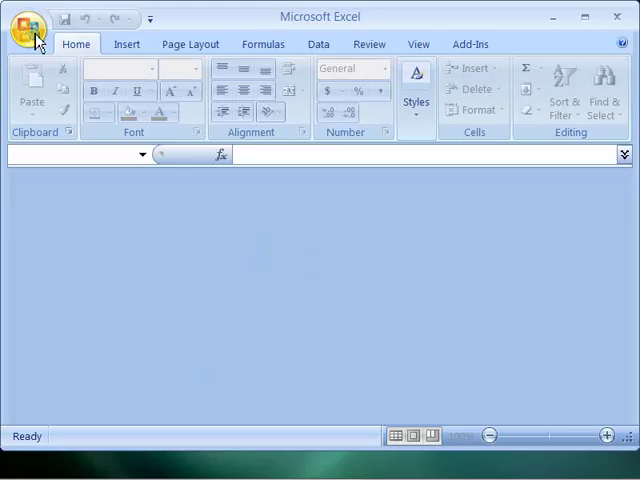
Reopen product.xlsx from the Office menu's Recent Documents list
{"action": "left_click", "coordinate": [28, 28]}
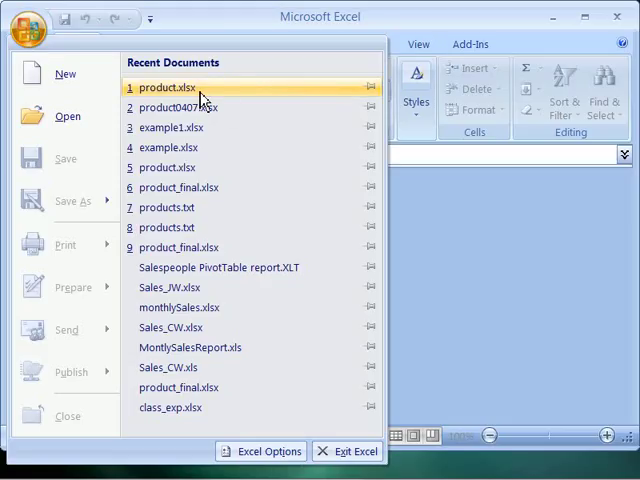
{"action": "mouse_move", "coordinate": [227, 100]}
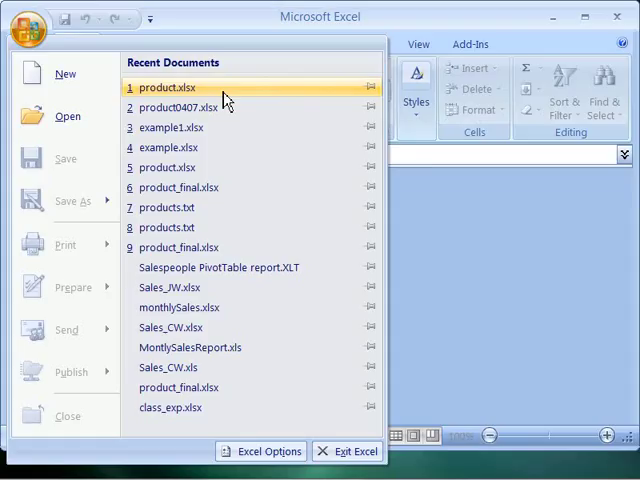
{"action": "left_click", "coordinate": [166, 88]}
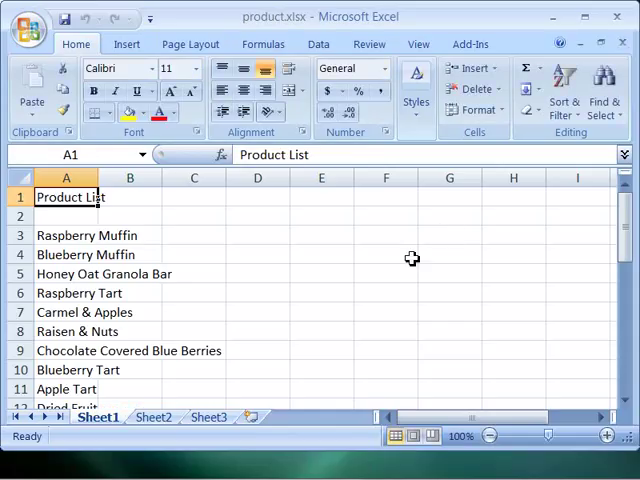
{"action": "mouse_move", "coordinate": [392, 255]}
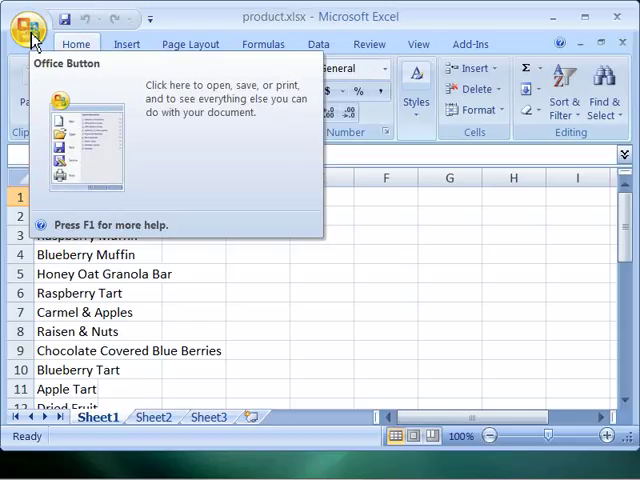
Choose Open from the Office menu to browse the Chapter04 folder
{"action": "left_click", "coordinate": [30, 28]}
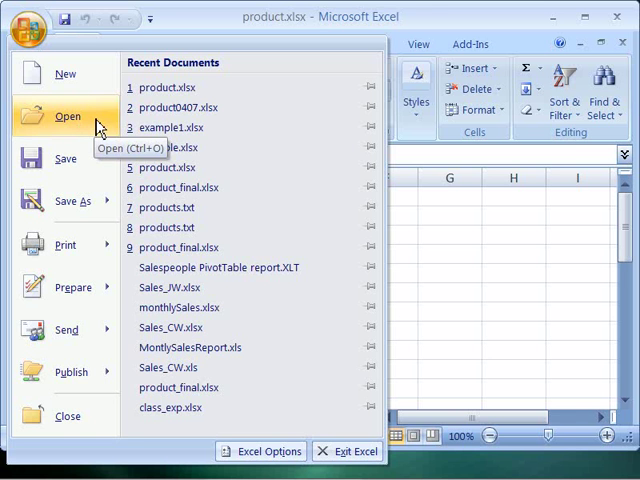
{"action": "left_click", "coordinate": [67, 116]}
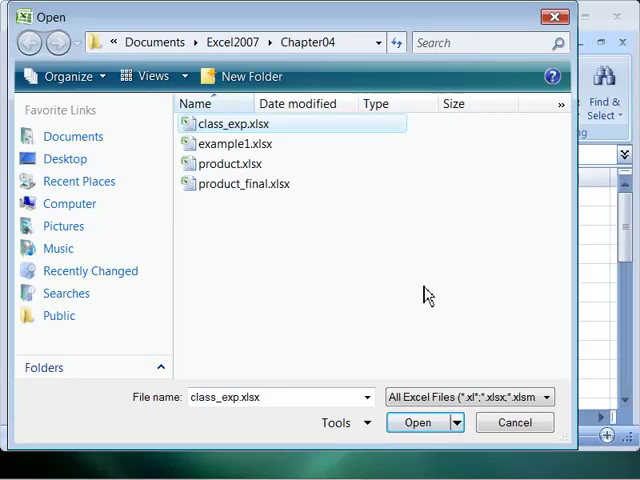
Select example1.xlsx in the Open dialog's file list
{"action": "left_click", "coordinate": [235, 143]}
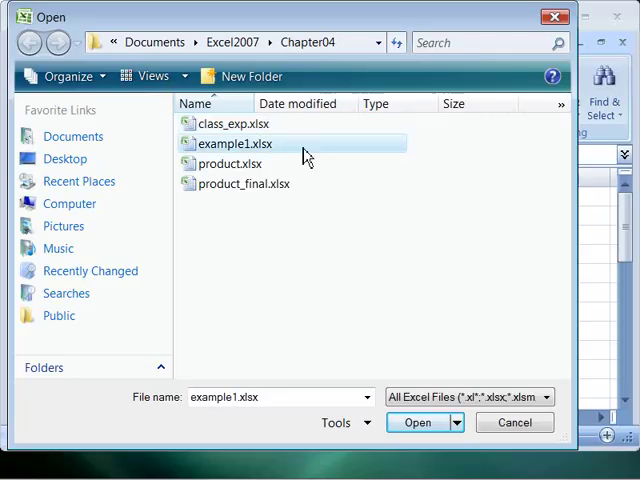
{"action": "mouse_move", "coordinate": [263, 148]}
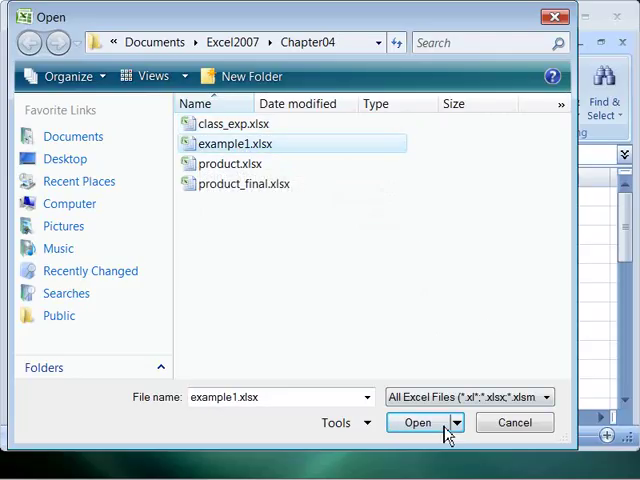
{"action": "mouse_move", "coordinate": [308, 237]}
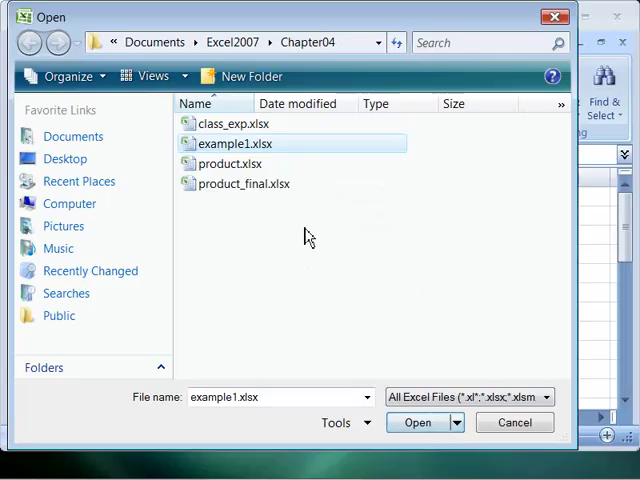
{"action": "mouse_move", "coordinate": [440, 363]}
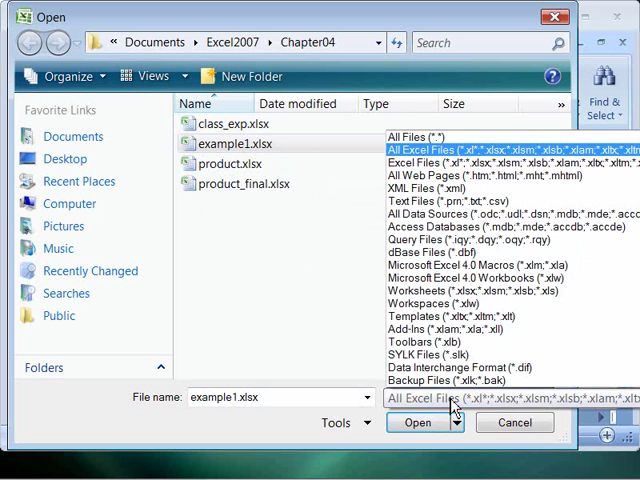
{"action": "left_click", "coordinate": [417, 136]}
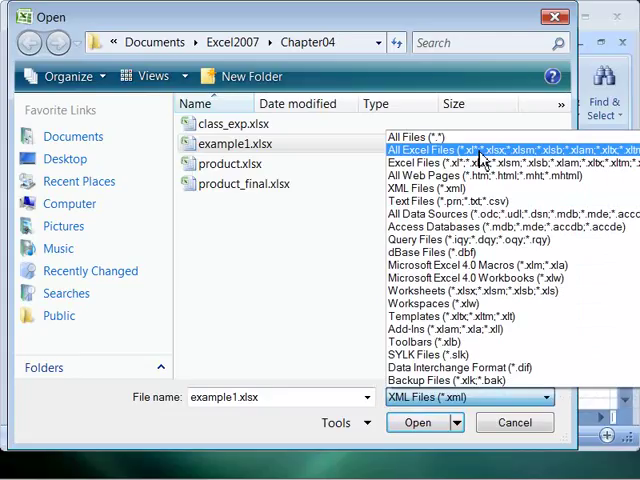
{"action": "mouse_move", "coordinate": [480, 265]}
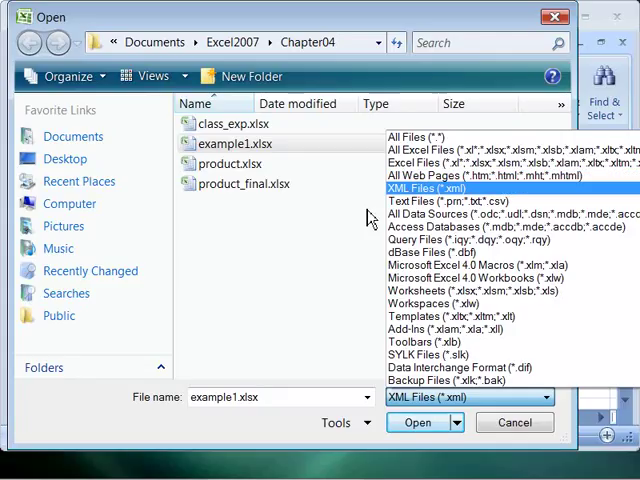
{"action": "mouse_move", "coordinate": [318, 162]}
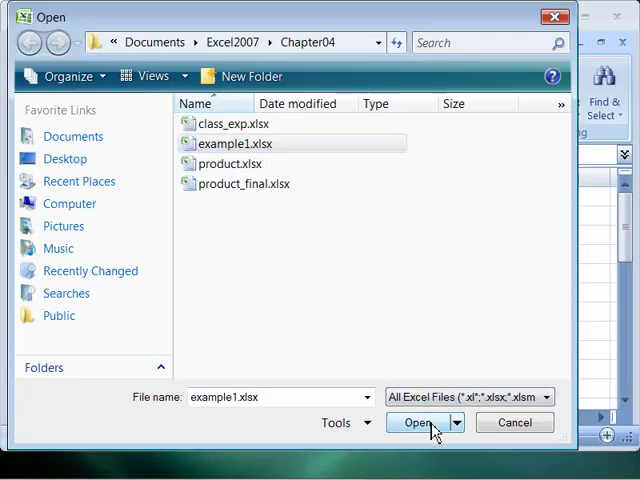
Confirm the Open dialog to load example1.xlsx, showing empty Sheet1
{"action": "left_click", "coordinate": [417, 422]}
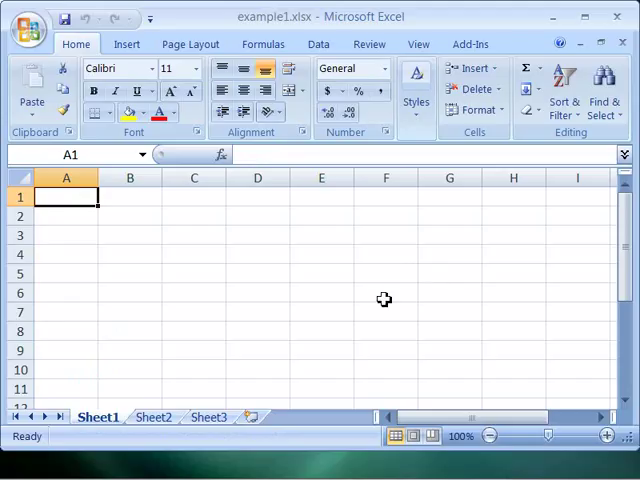
{"action": "mouse_move", "coordinate": [350, 229]}
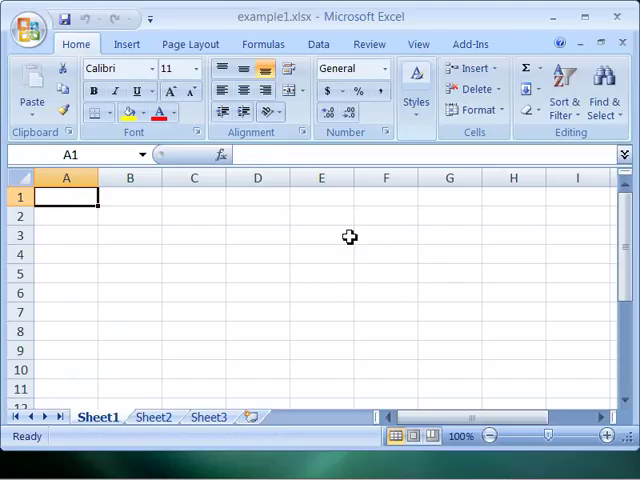
{"action": "mouse_move", "coordinate": [360, 247]}
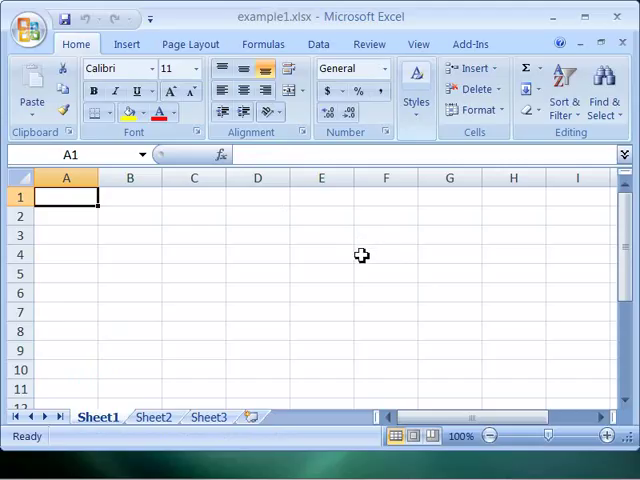
{"action": "mouse_move", "coordinate": [370, 276]}
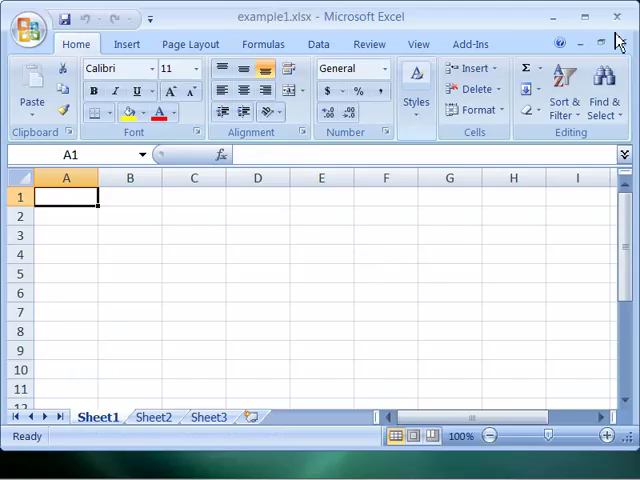
{"action": "mouse_move", "coordinate": [623, 42]}
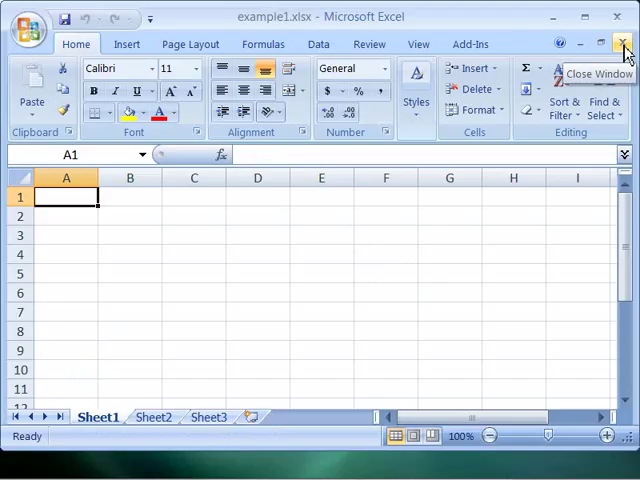